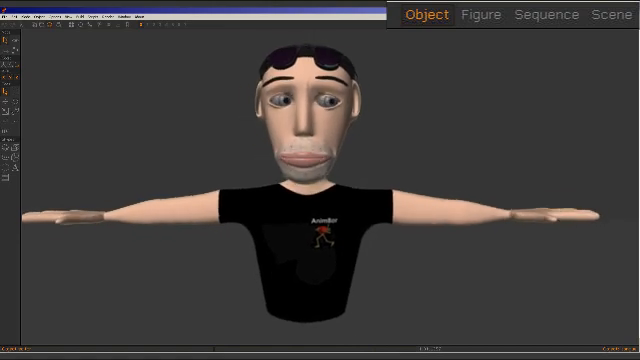
# Switch to Figure mode and select the character mesh on the T-pose skeleton.
pyautogui.click(479, 15)
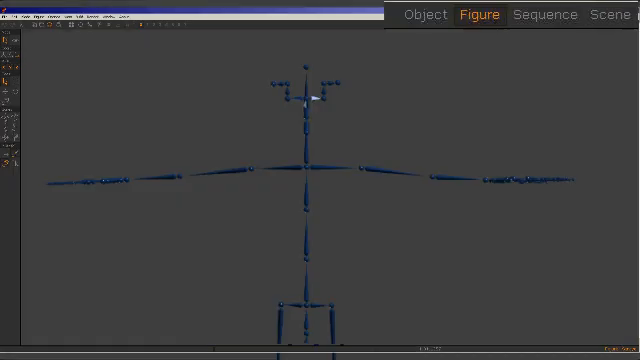
pyautogui.moveTo(237, 308)
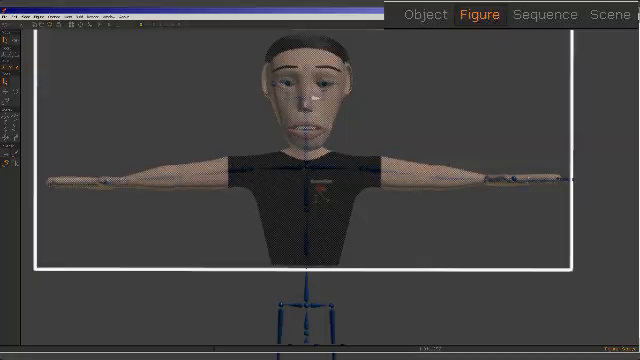
pyautogui.click(596, 13)
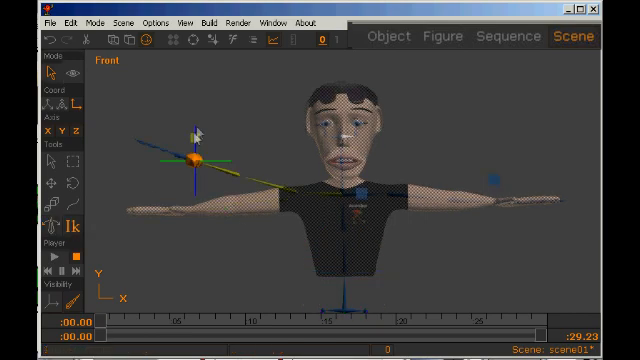
# Drag the arm's IK target out and down toward the waist to check the mesh follows.
pyautogui.moveTo(195, 160); pyautogui.dragTo(290, 263)
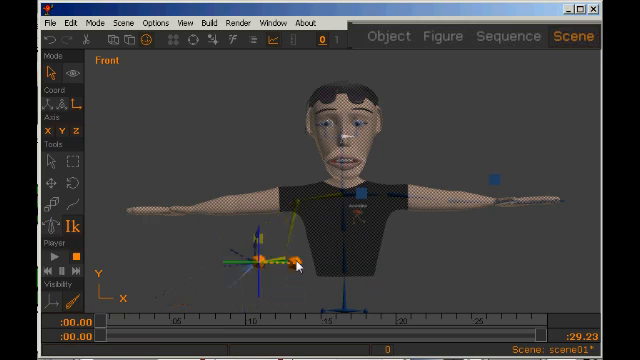
pyautogui.moveTo(300, 263); pyautogui.dragTo(160, 213)
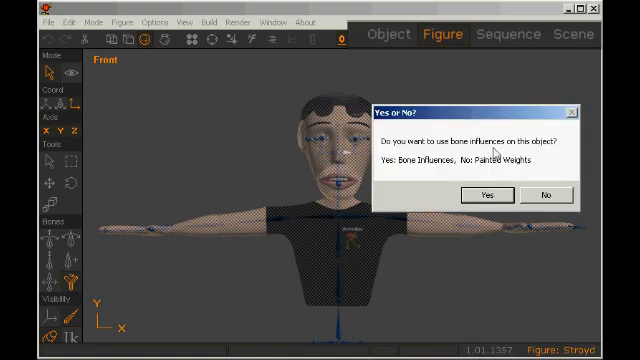
pyautogui.moveTo(503, 205)
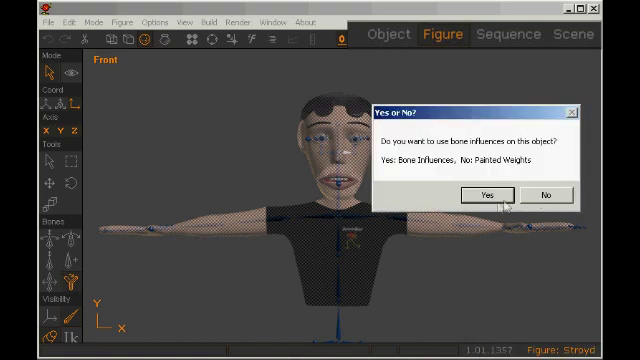
# Choose painted weights in the bone influence prompt and zoom in on the right arm.
pyautogui.click(487, 194)
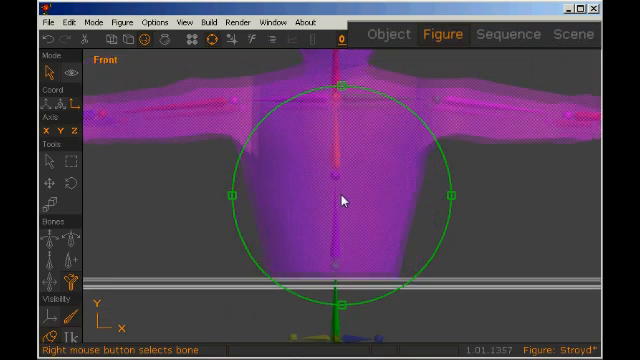
pyautogui.moveTo(340, 200); pyautogui.dragTo(330, 240)
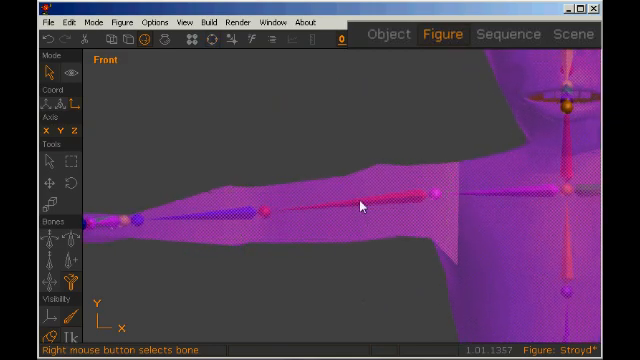
pyautogui.click(378, 203)
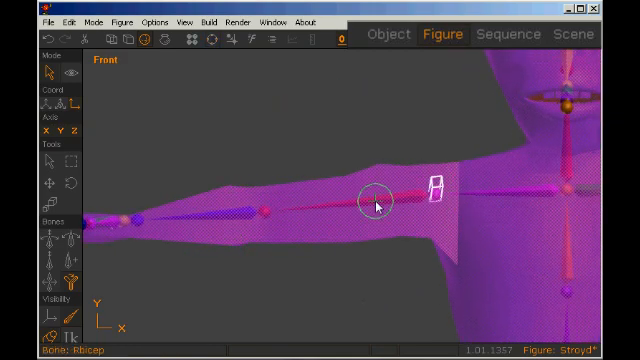
# Select the Rbicep bone and set the Weight Brush radius.
pyautogui.click(196, 20)
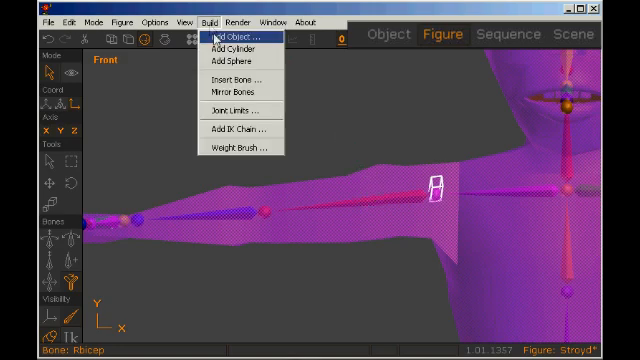
pyautogui.click(230, 148)
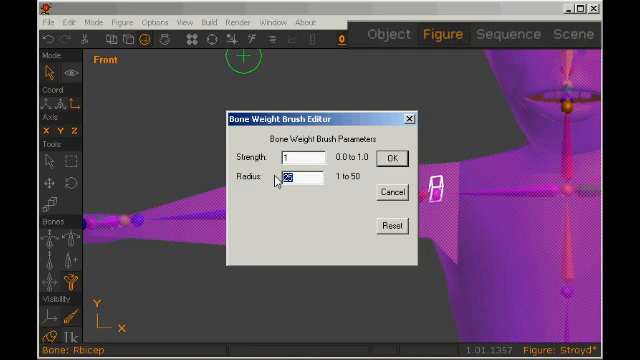
pyautogui.click(400, 159)
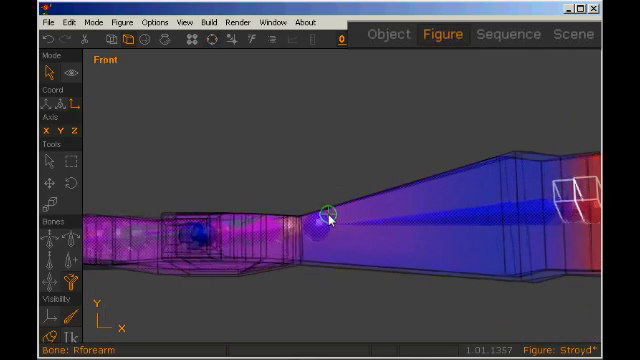
# Paint Rforearm weight over the lower arm, then move to the scene for testing.
pyautogui.moveTo(320, 210); pyautogui.dragTo(360, 235)
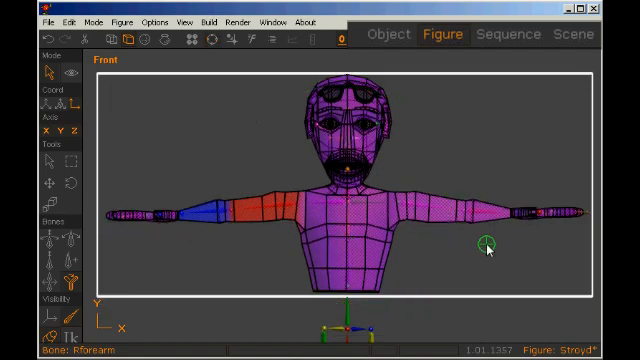
pyautogui.click(575, 37)
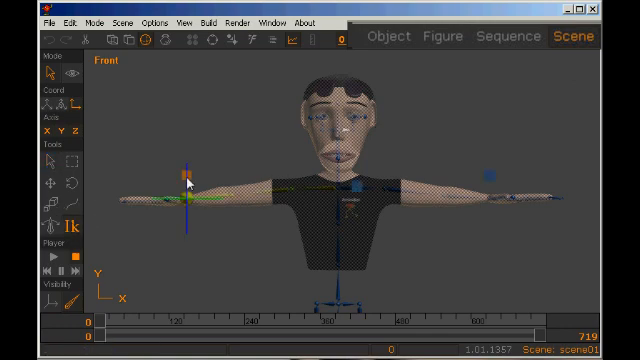
# Drag the arm's IK handle upward to test how the painted weights bend the arm.
pyautogui.moveTo(190, 185); pyautogui.dragTo(190, 150)
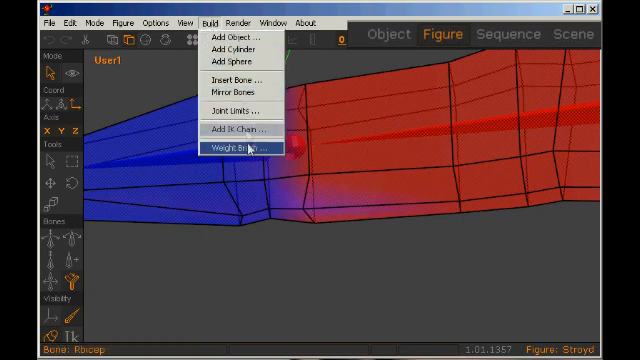
# Confirm the Weight Brush settings and paint Rbicep weight down the upper arm to the elbow.
pyautogui.click(236, 148)
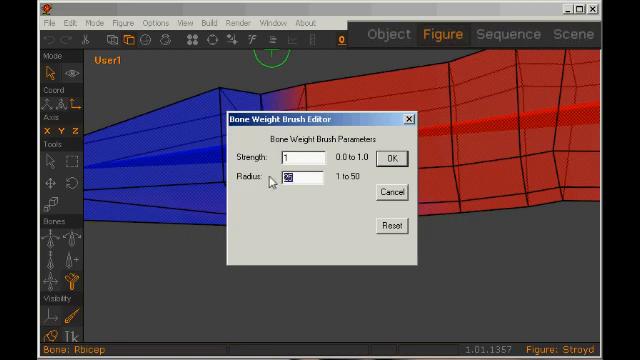
pyautogui.click(399, 159)
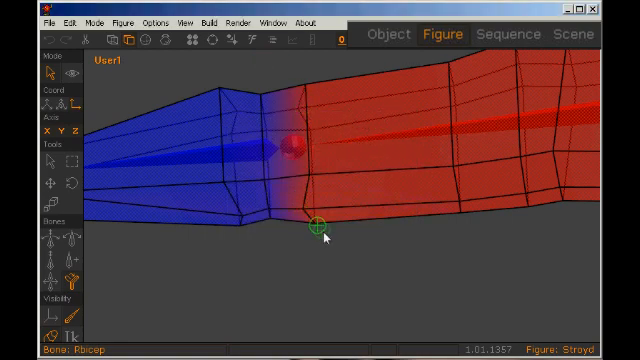
pyautogui.moveTo(448, 116)
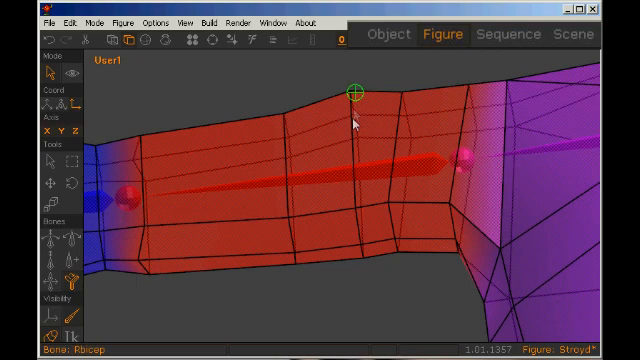
pyautogui.moveTo(353, 96); pyautogui.dragTo(353, 190)
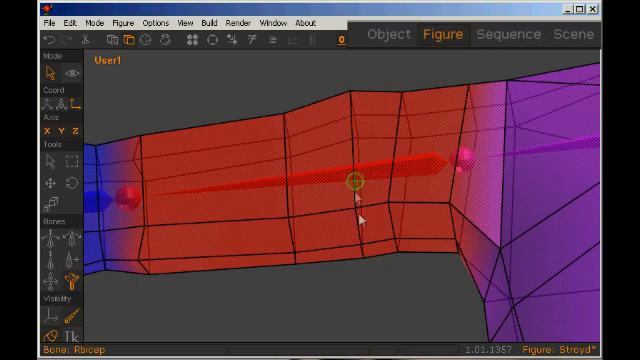
pyautogui.moveTo(353, 182); pyautogui.dragTo(398, 255)
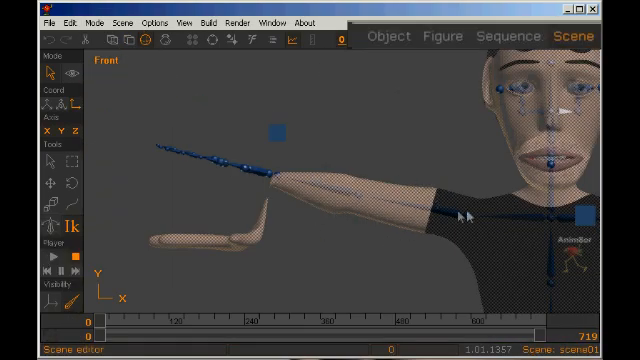
# Leave the bent-arm scene test and return to Figure mode to edit hand weights.
pyautogui.click(92, 21)
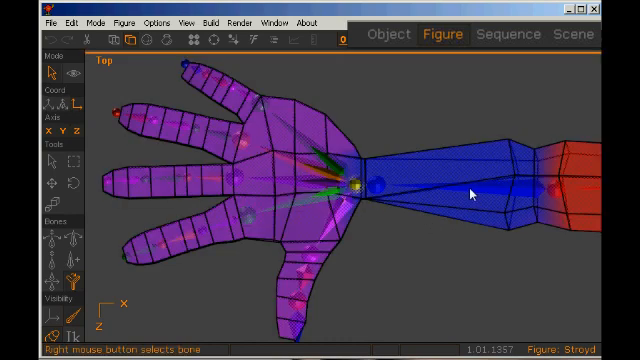
pyautogui.moveTo(356, 189)
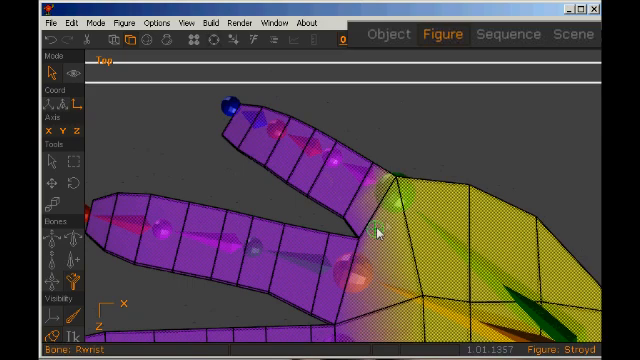
# Select a finger bone, paint its weight onto the finger, then pick the next finger bone.
pyautogui.click(361, 168)
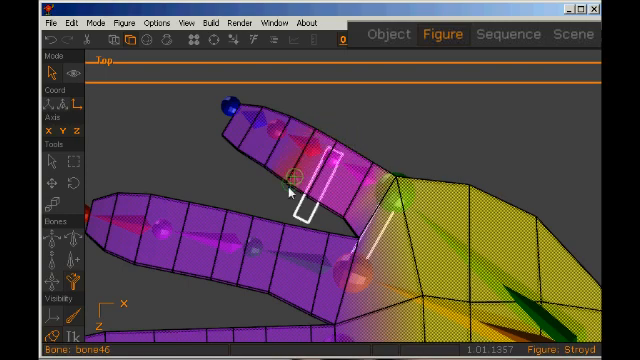
pyautogui.moveTo(295, 180); pyautogui.dragTo(283, 118)
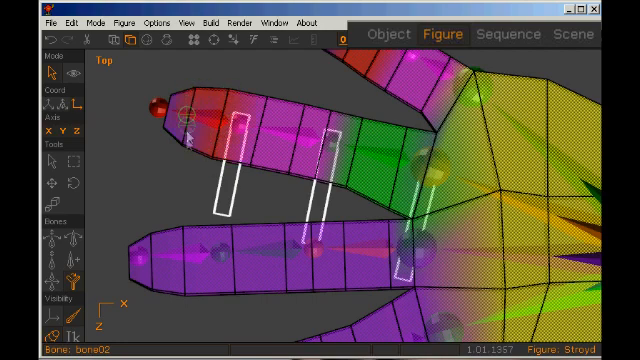
pyautogui.click(365, 252)
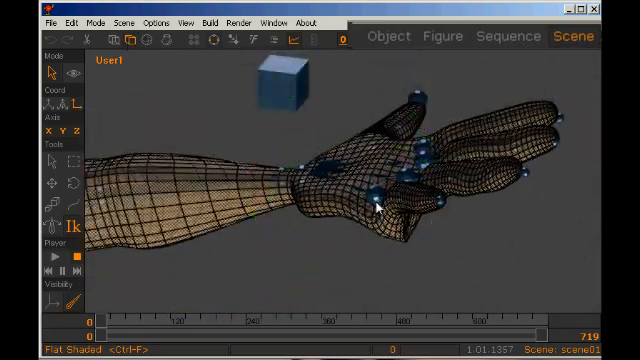
# Switch the hand's shading, e.g. Flat Shaded, to inspect the posed fingers.
pyautogui.click(95, 22)
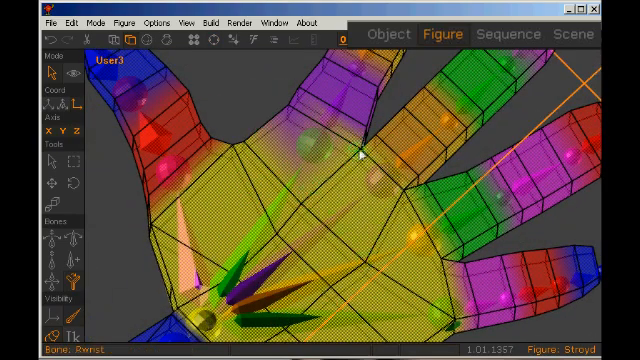
# Switch from Figure mode to Scene mode to view the skinned outstretched arm.
pyautogui.click(91, 22)
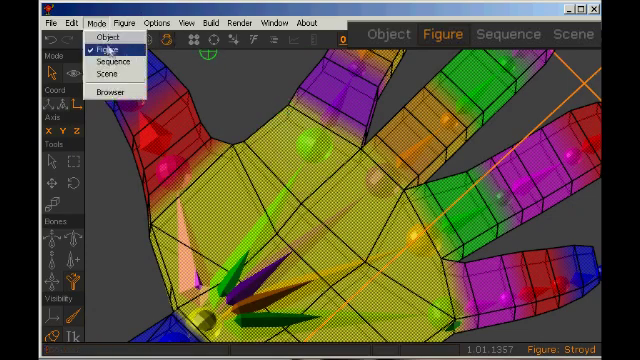
pyautogui.click(108, 75)
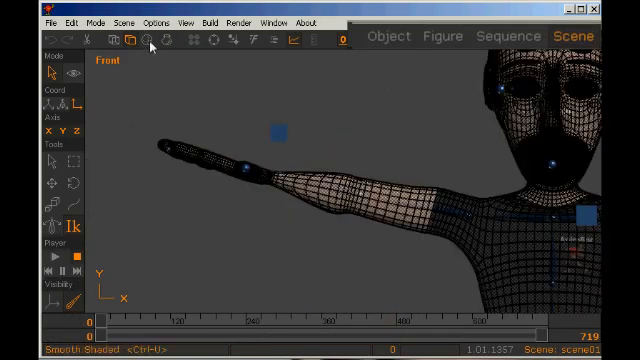